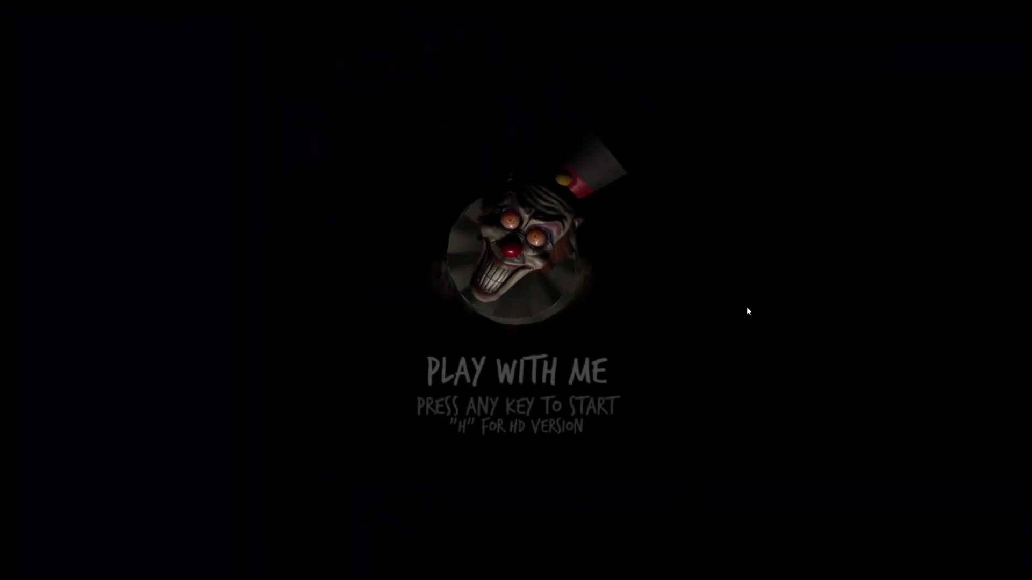
mouse_move(740, 330)
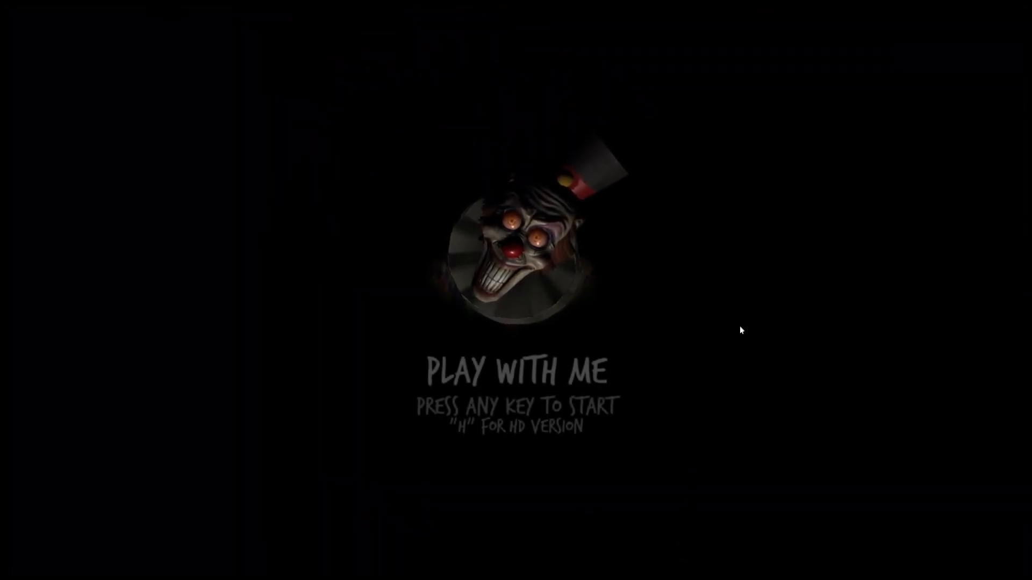
Step: Start the game from the title screen and go through the door straight ahead
key("space")
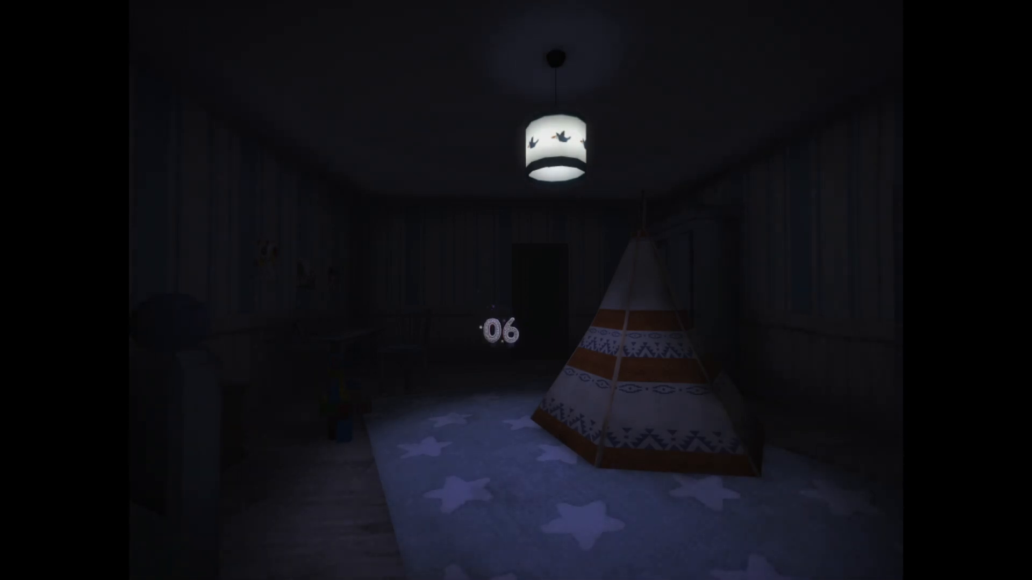
mouse_move(516, 291)
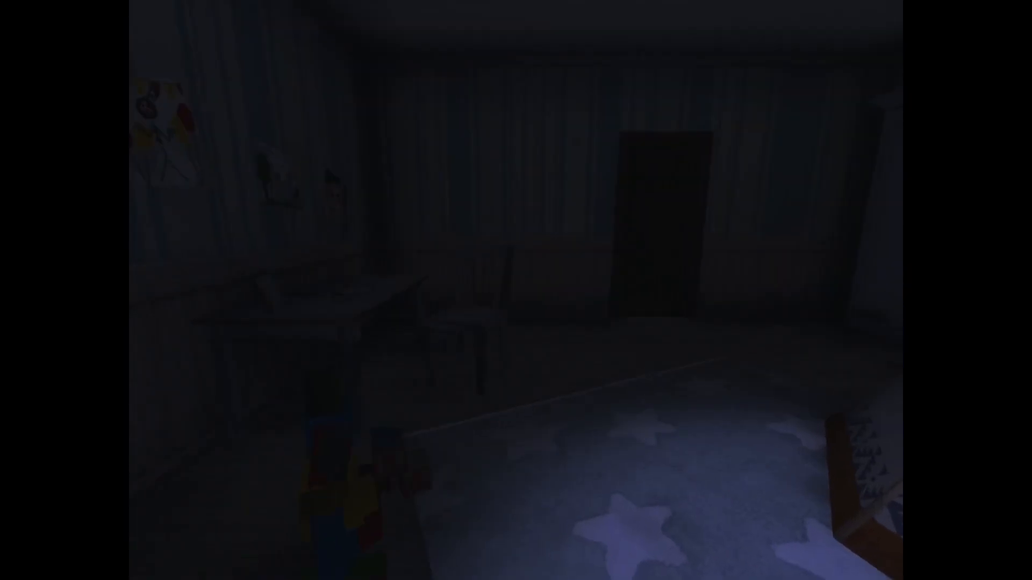
mouse_move(515, 290)
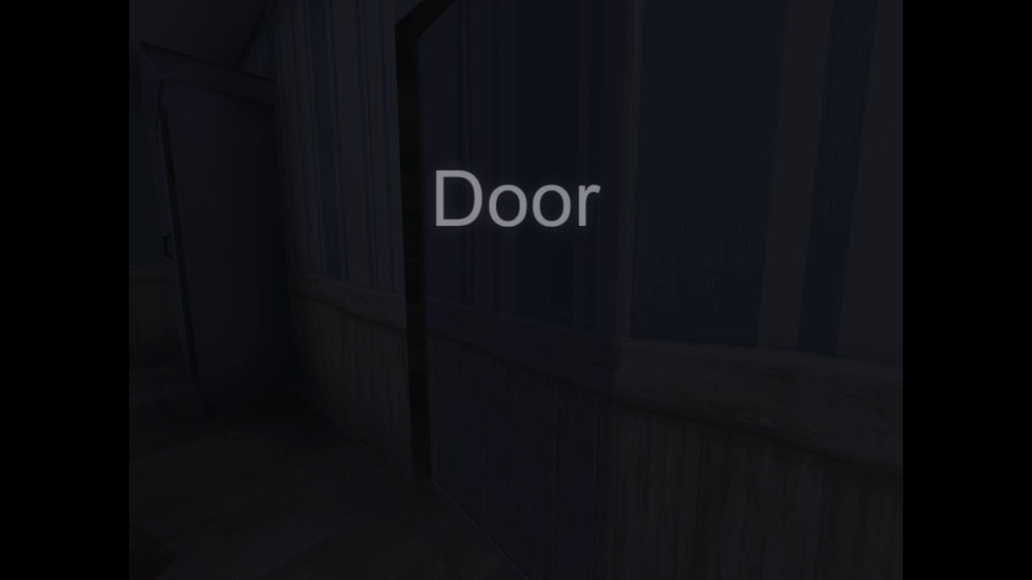
left_click(515, 196)
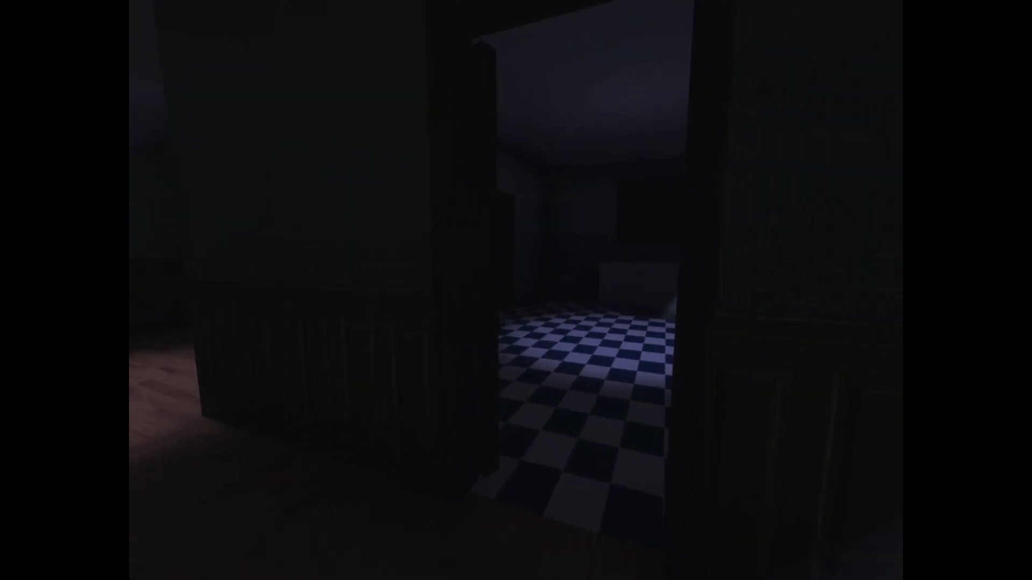
mouse_move(516, 290)
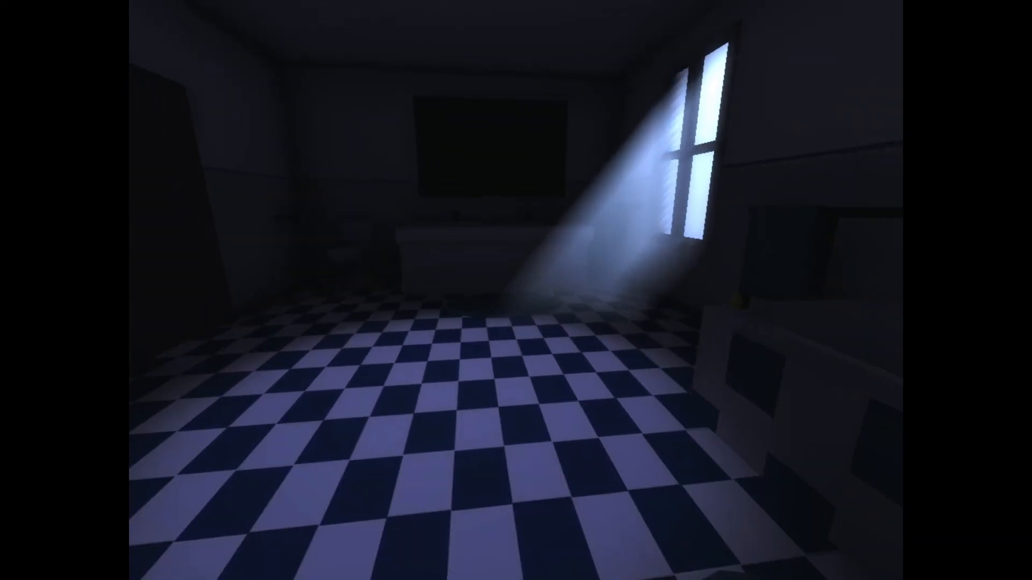
mouse_move(516, 290)
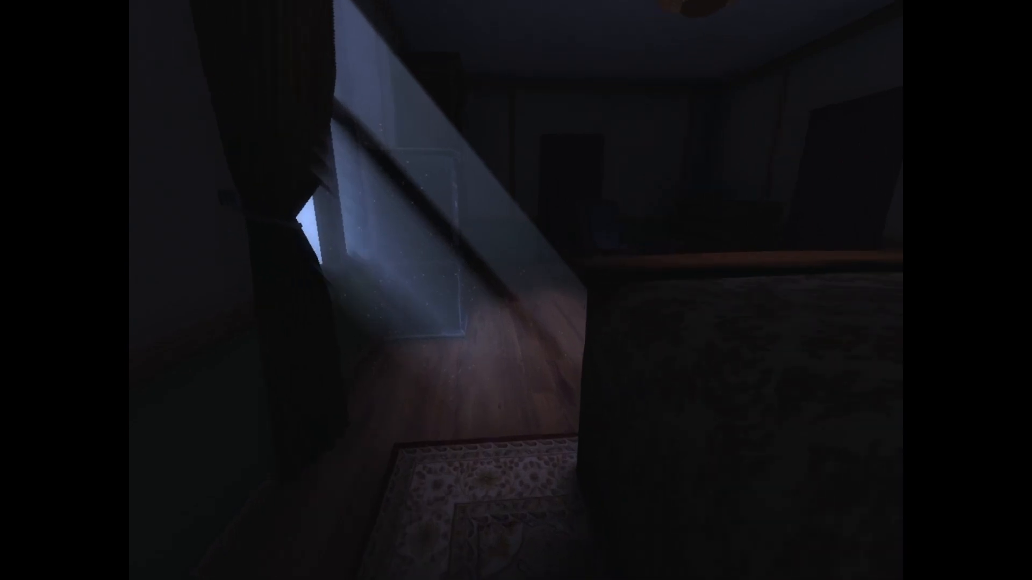
mouse_move(516, 291)
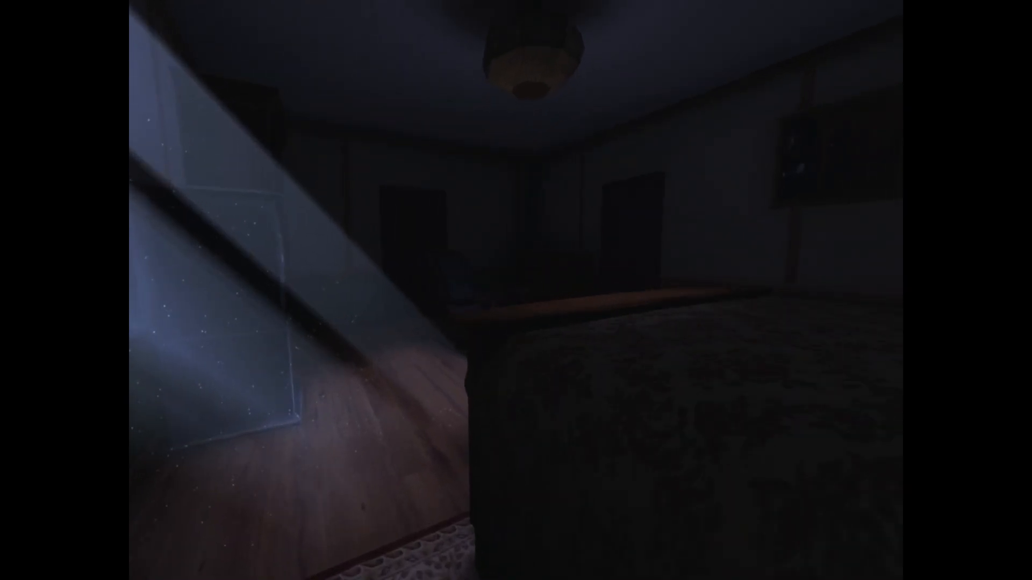
mouse_move(515, 291)
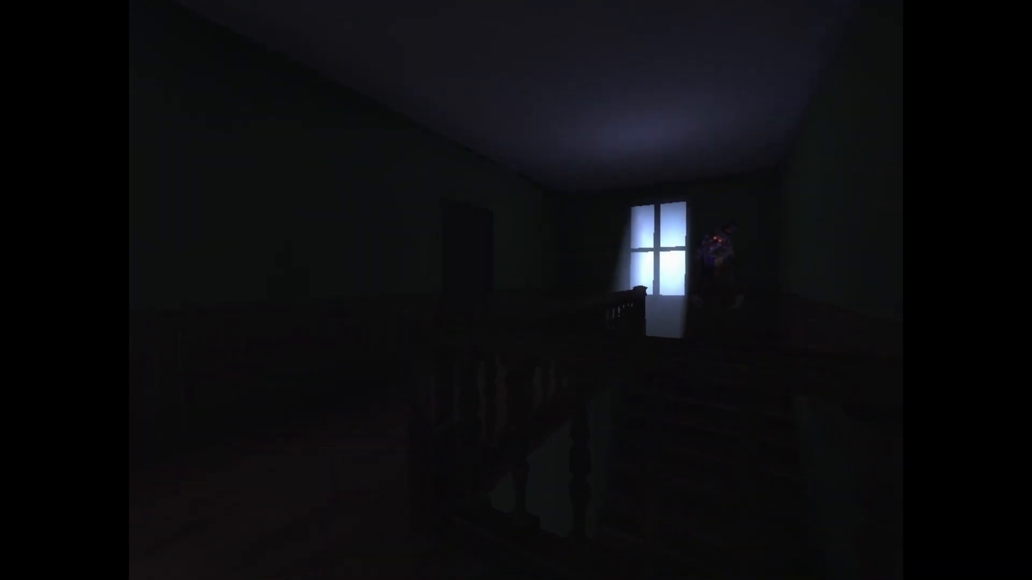
mouse_move(515, 290)
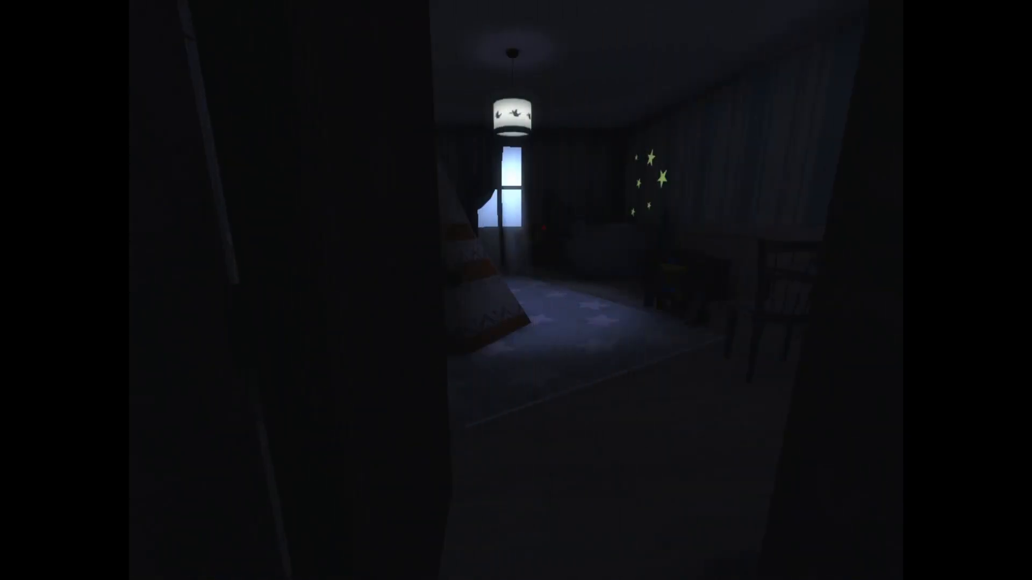
mouse_move(516, 291)
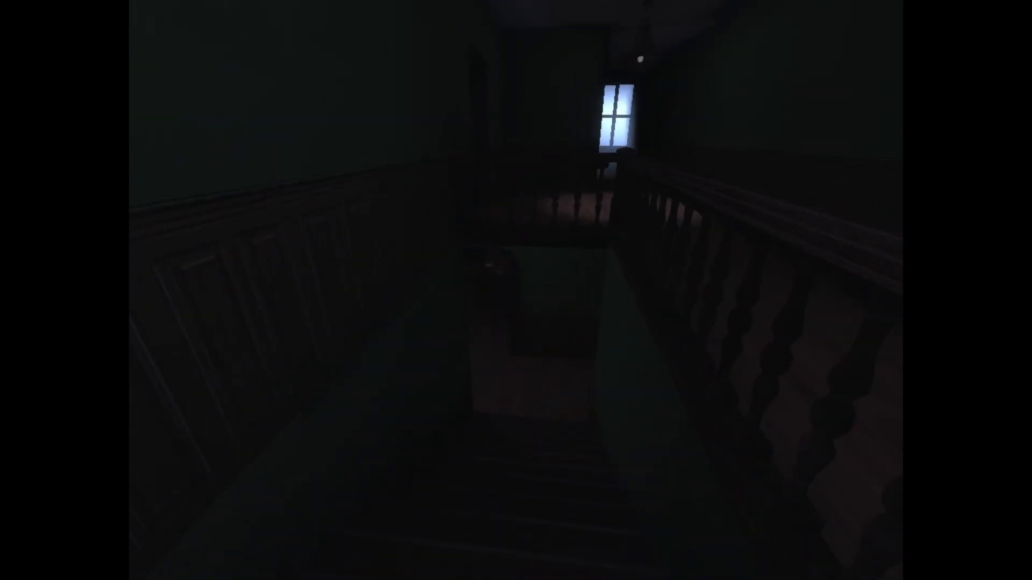
mouse_move(516, 290)
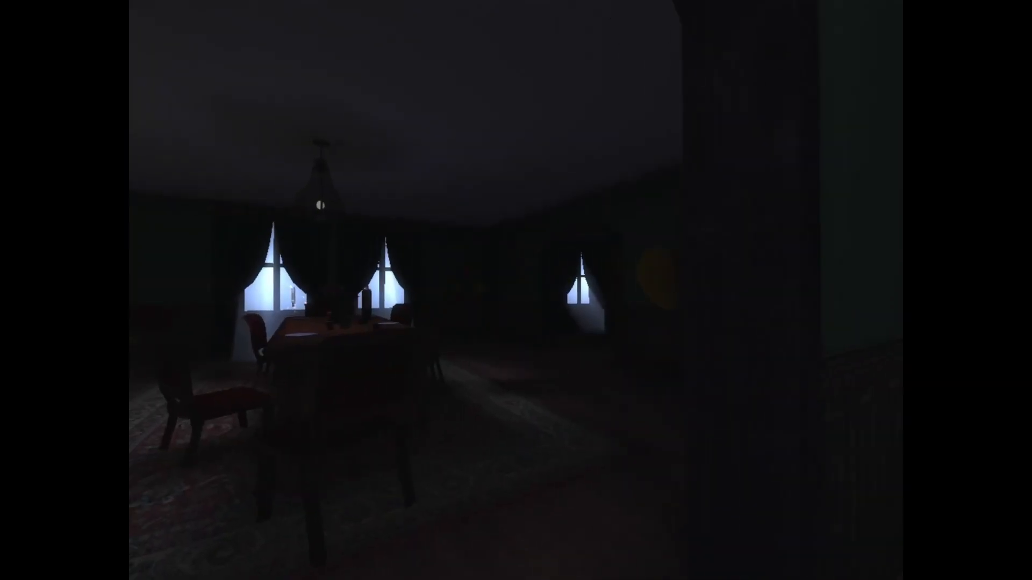
mouse_move(516, 291)
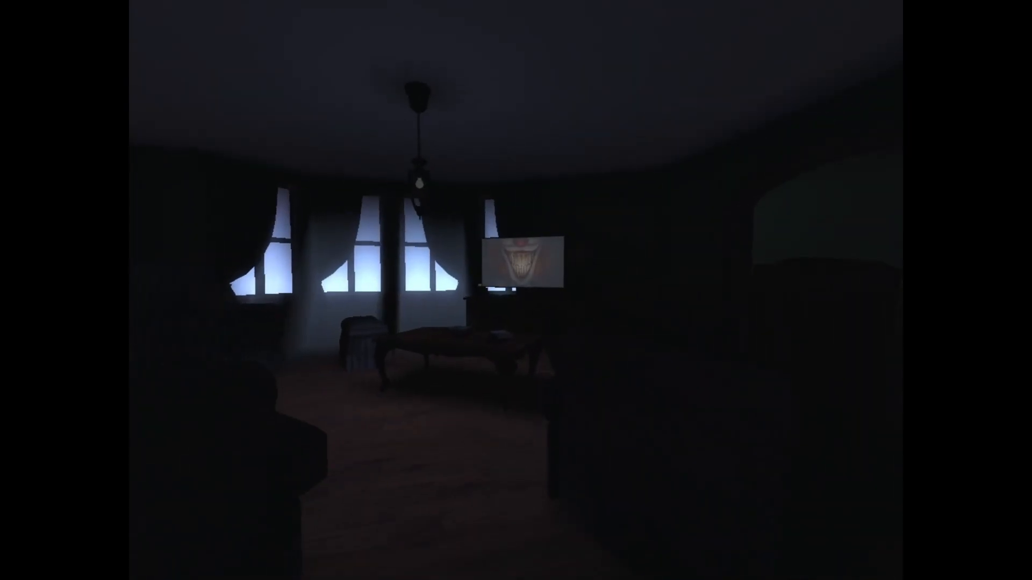
mouse_move(516, 291)
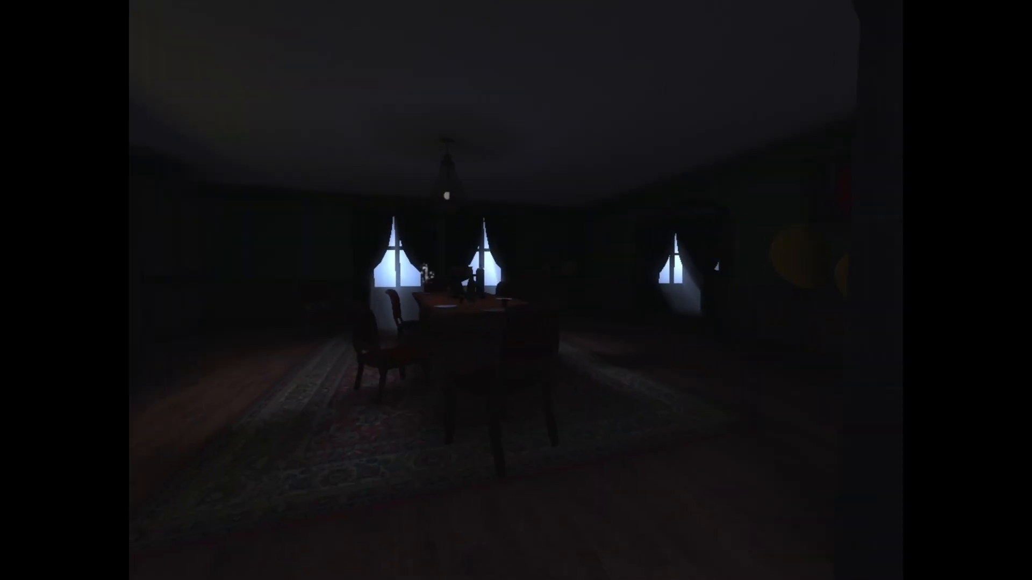
mouse_move(515, 290)
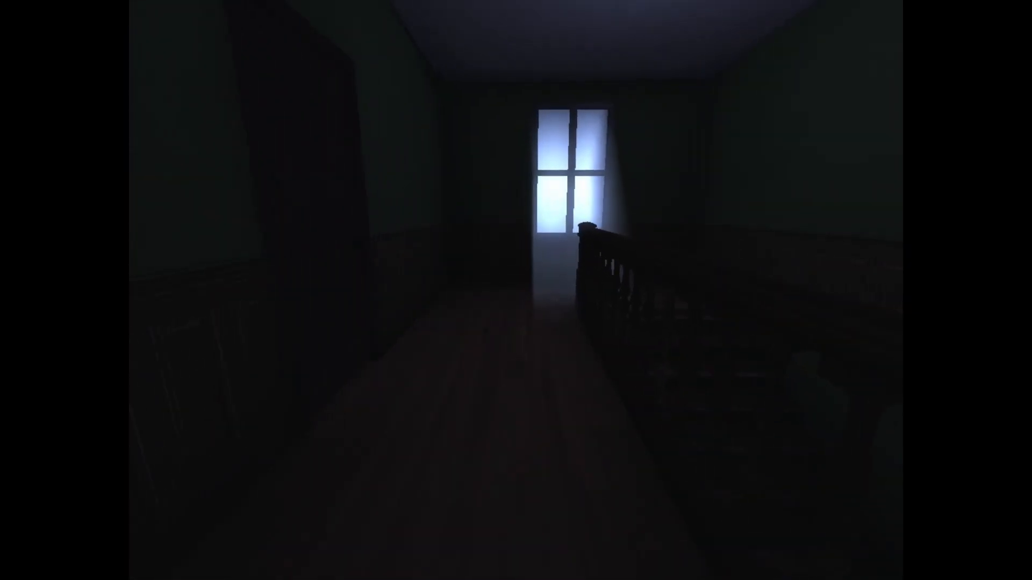
mouse_move(516, 290)
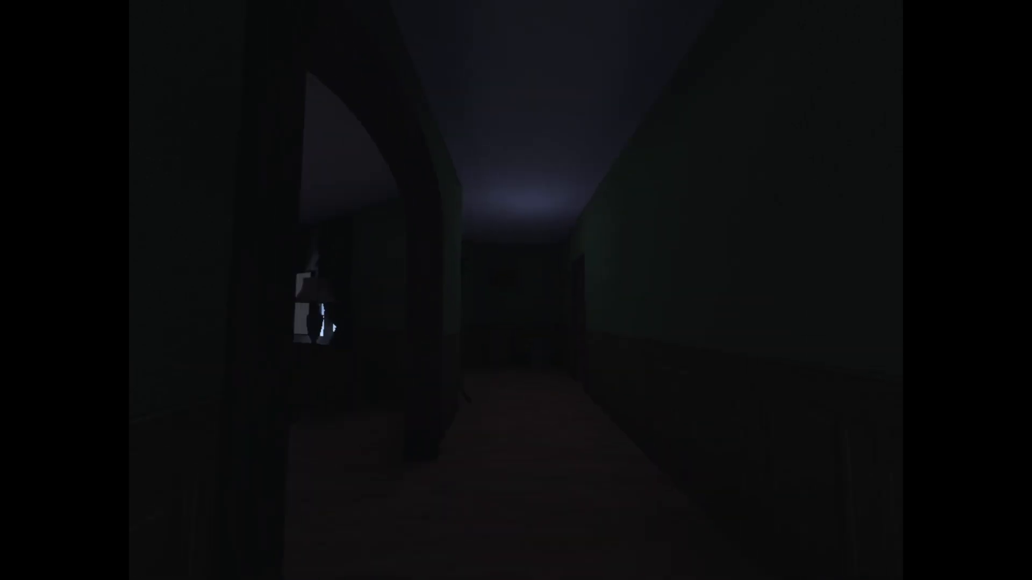
mouse_move(516, 290)
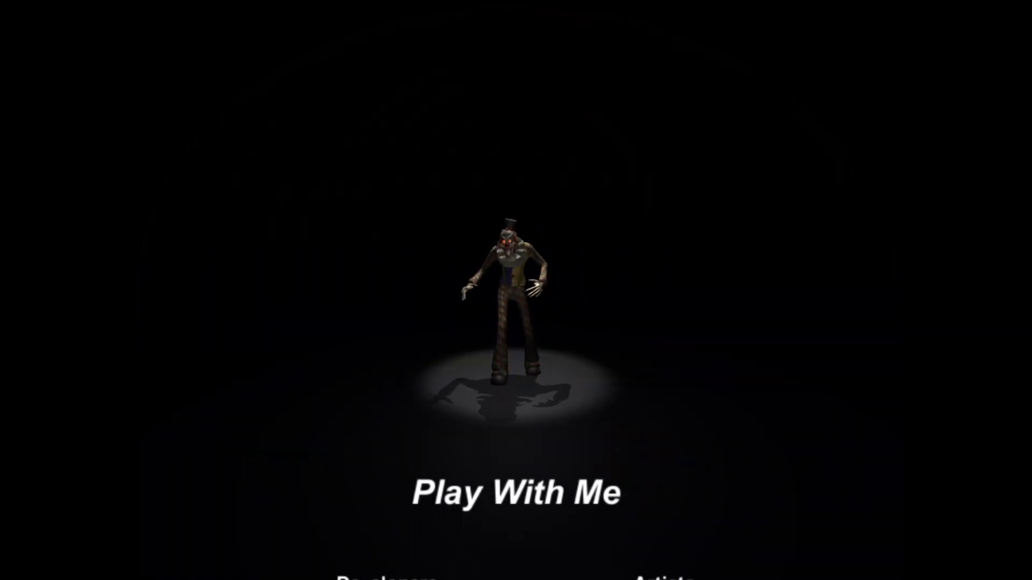
Step: Let the end credits scroll past the team and software lists to the Creajeux school logo
scroll("down", 3)
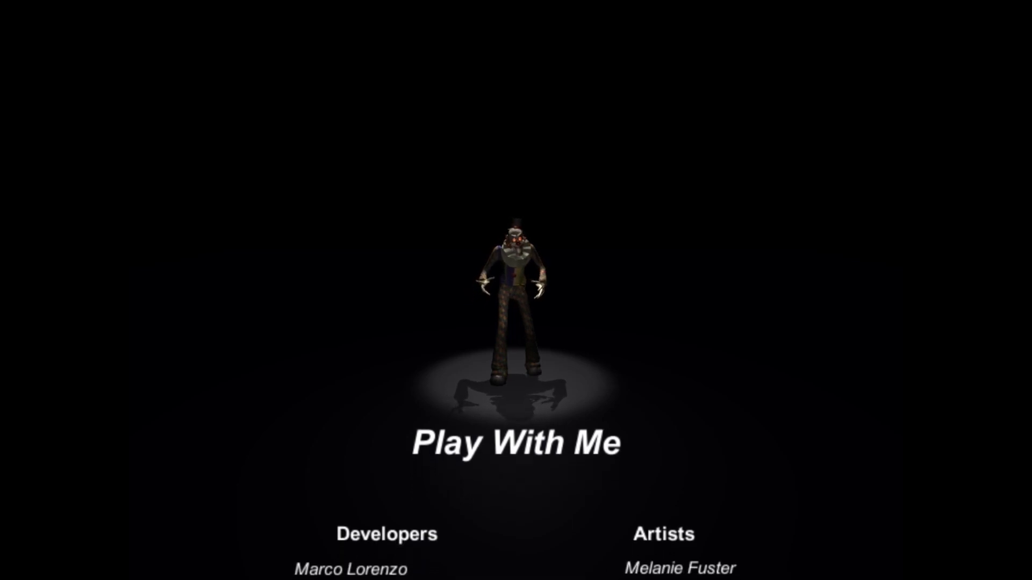
scroll("down", 3)
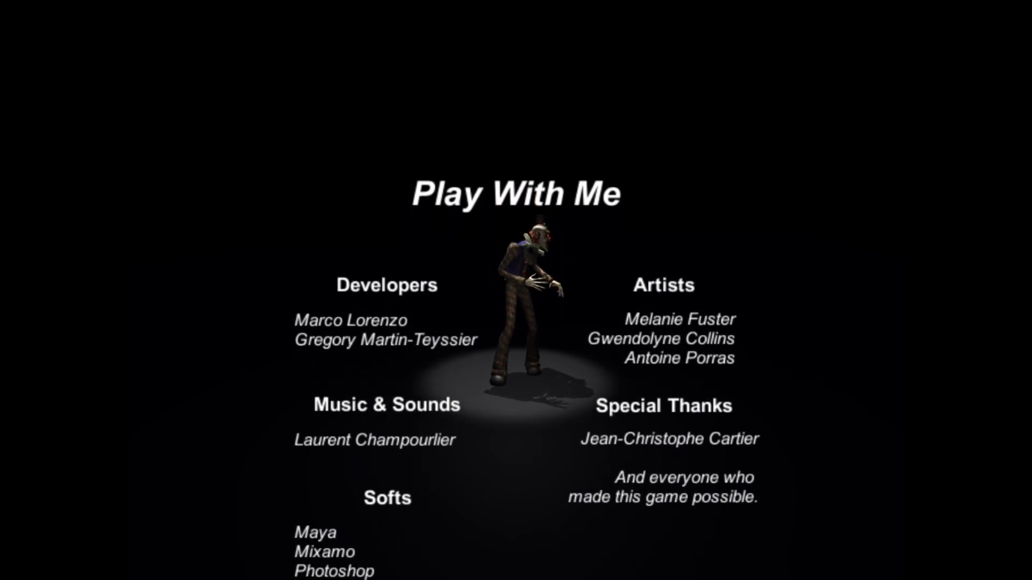
scroll("up", 3)
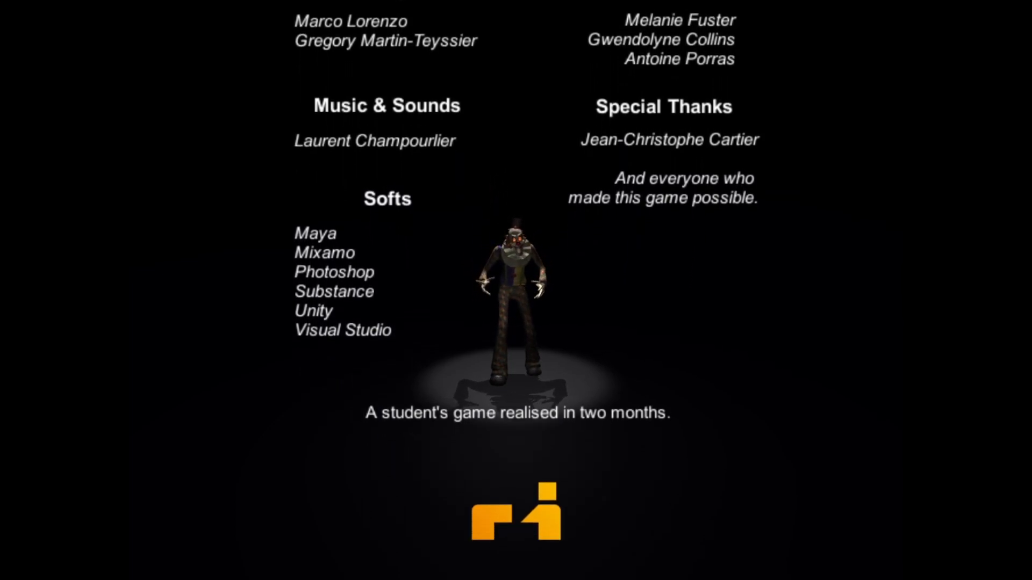
scroll("up", 3)
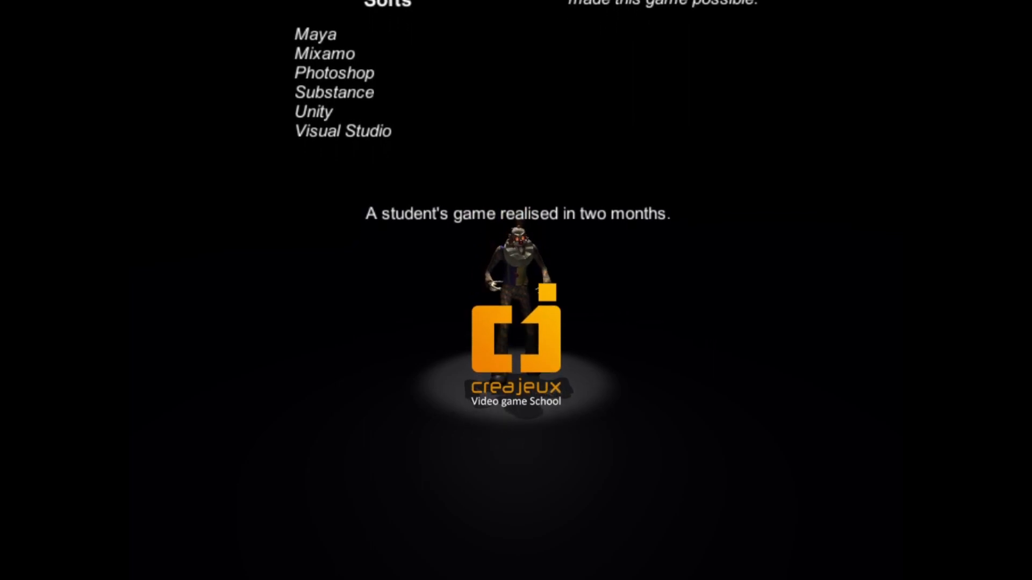